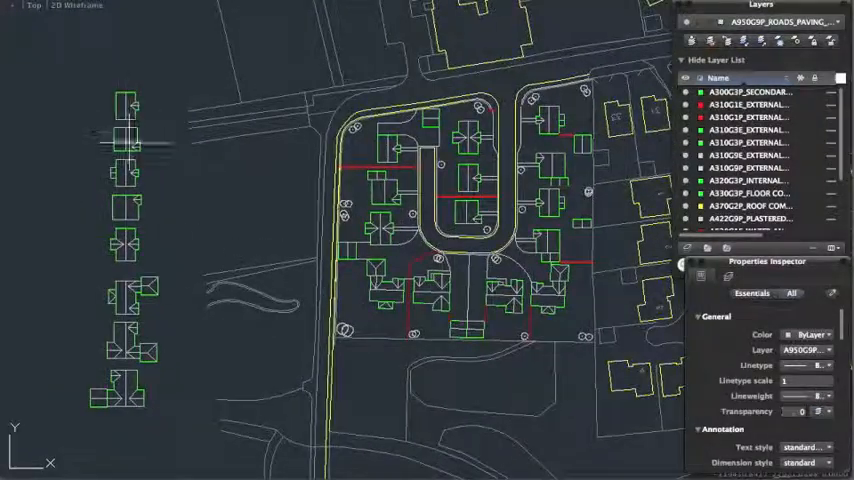
{"action": "mouse_move", "coordinate": [120, 105]}
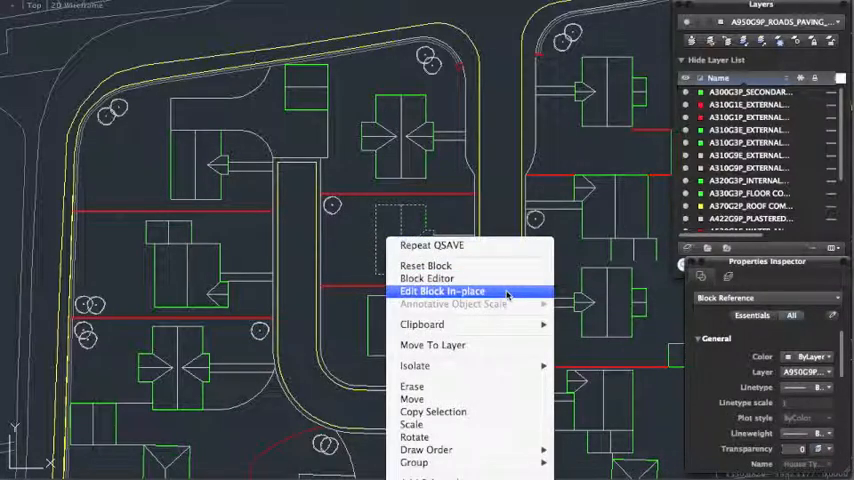
Open the House Type 01 block for in-place editing via Reference Edit.
{"action": "left_click", "coordinate": [441, 291]}
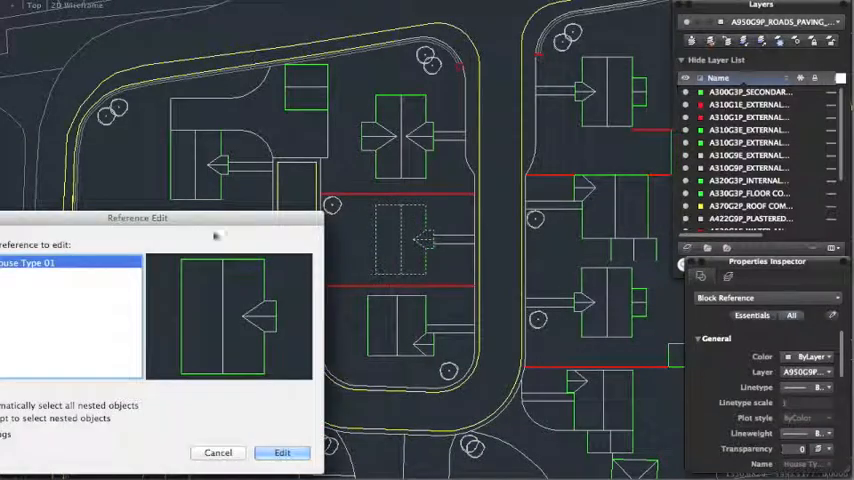
{"action": "left_click_drag", "start_coordinate": [137, 218], "coordinate": [378, 148]}
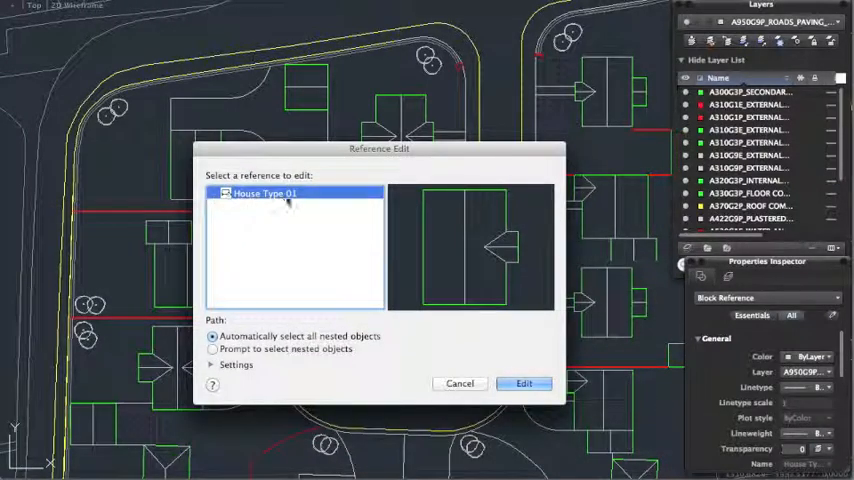
{"action": "left_click", "coordinate": [524, 383]}
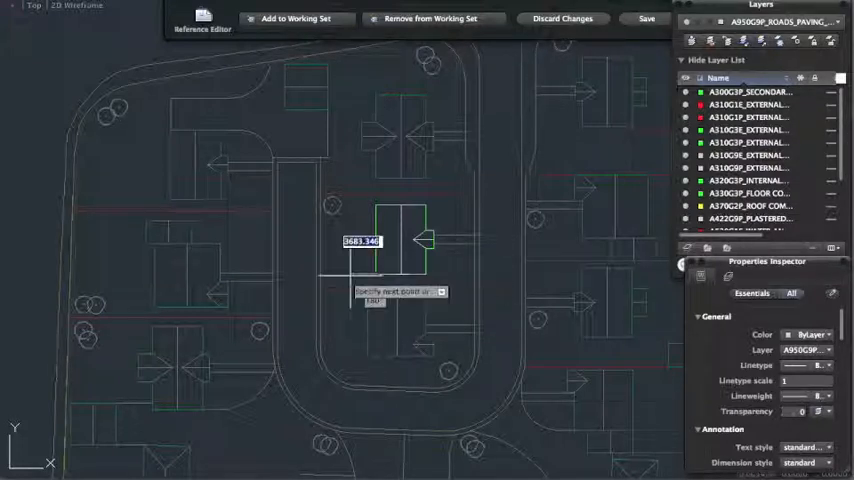
{"action": "mouse_move", "coordinate": [359, 280]}
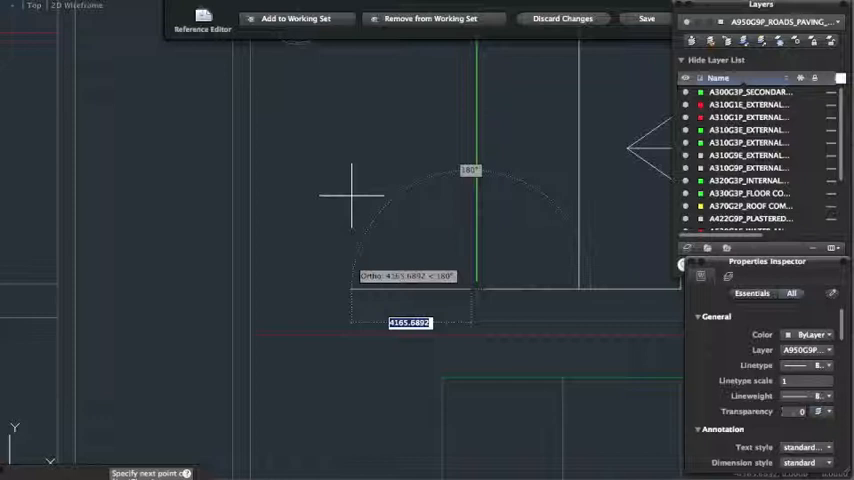
Draw a rectangular rear extension 2000 long onto the house outline.
{"action": "type", "text": "2000"}
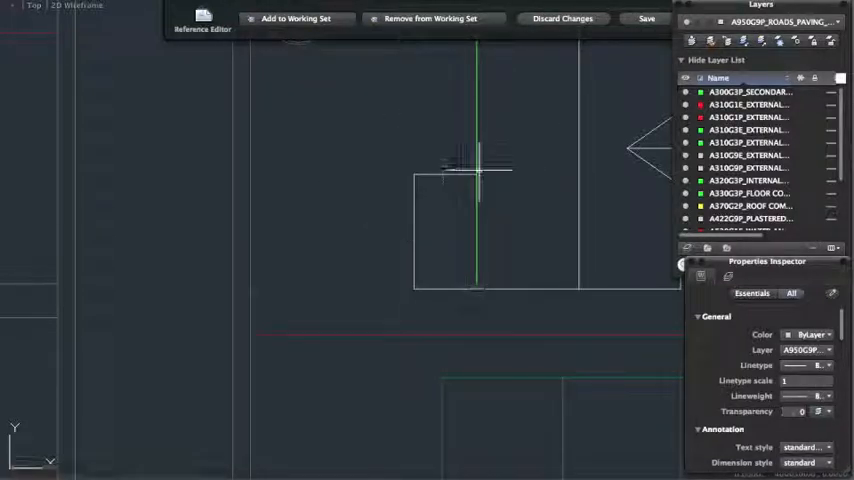
{"action": "mouse_move", "coordinate": [456, 285]}
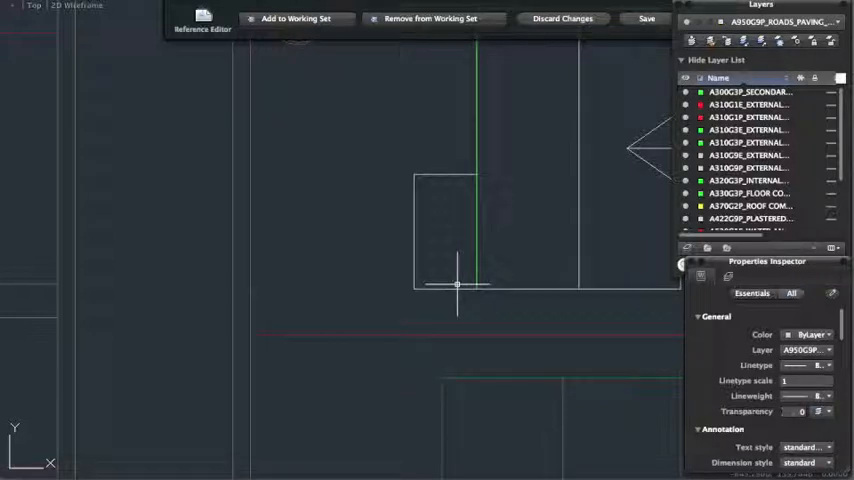
Match the extension lines to the existing green house outline with MATCHPROP.
{"action": "type", "text": "MA"}
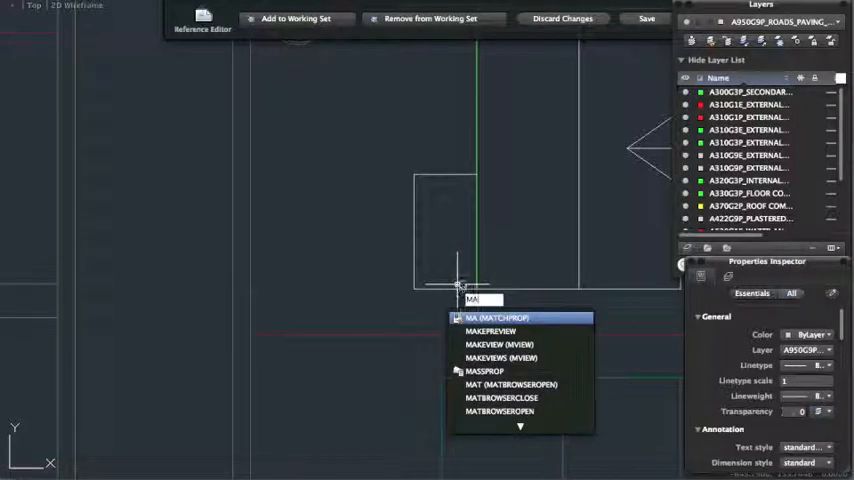
{"action": "mouse_move", "coordinate": [503, 221]}
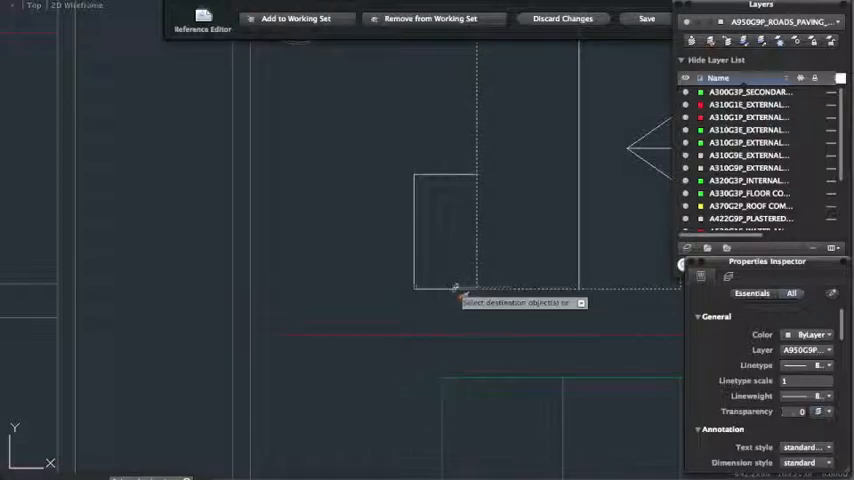
{"action": "mouse_move", "coordinate": [483, 245]}
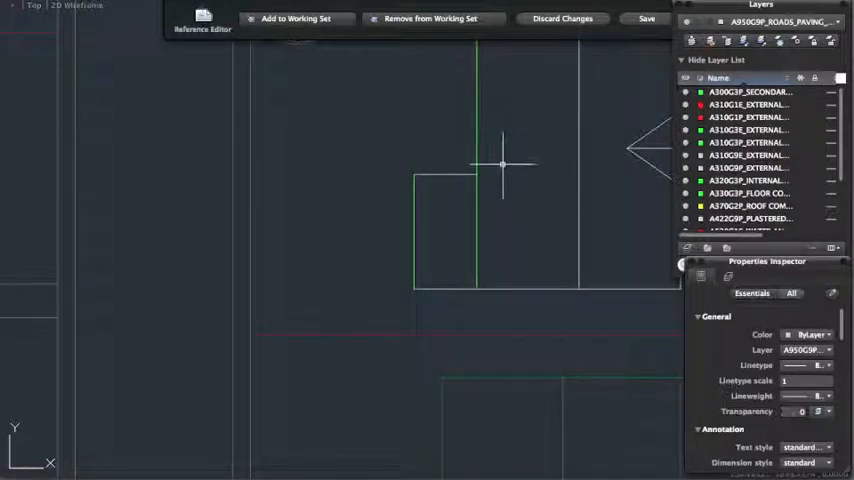
{"action": "scroll", "scroll_direction": "down", "scroll_amount": 3}
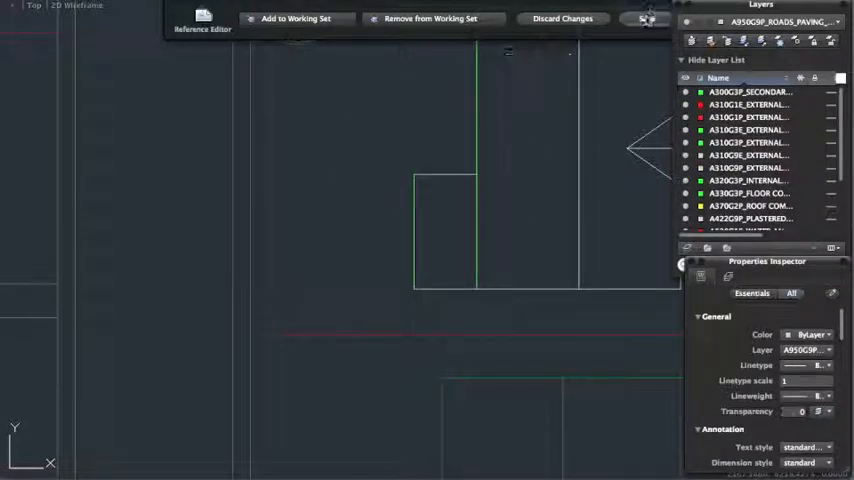
Save the House Type 01 changes from the Reference Editor and exit editing.
{"action": "left_click", "coordinate": [647, 18]}
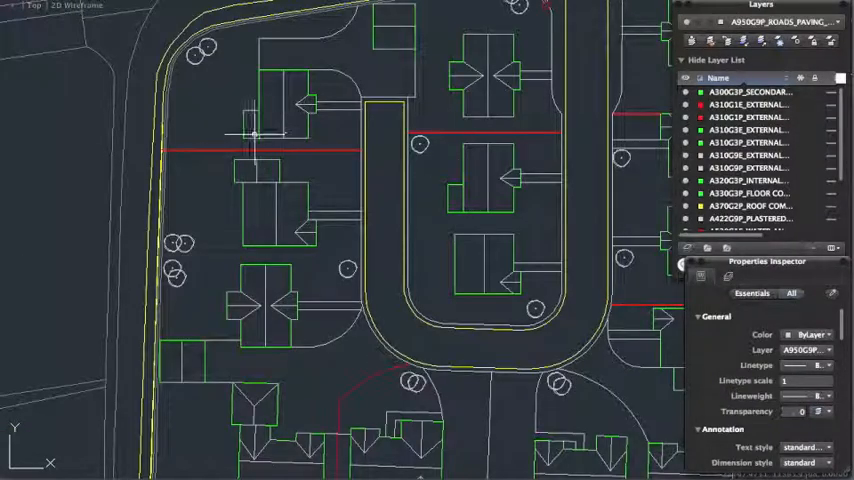
{"action": "mouse_move", "coordinate": [440, 205]}
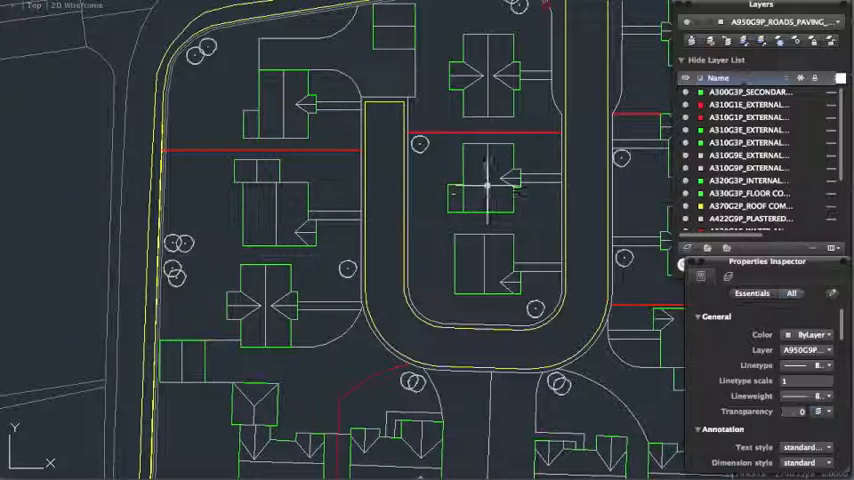
{"action": "mouse_move", "coordinate": [490, 205]}
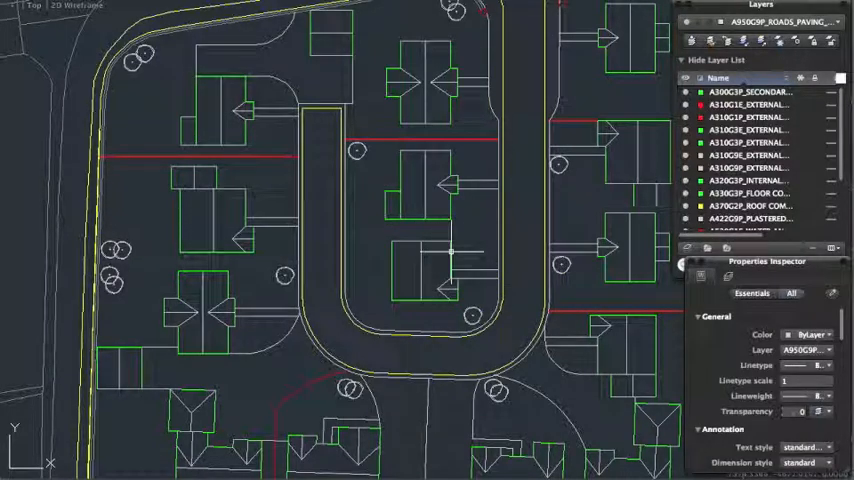
Rotate and move the cul-de-sac end house to sit along the road edge.
{"action": "left_click", "coordinate": [423, 270]}
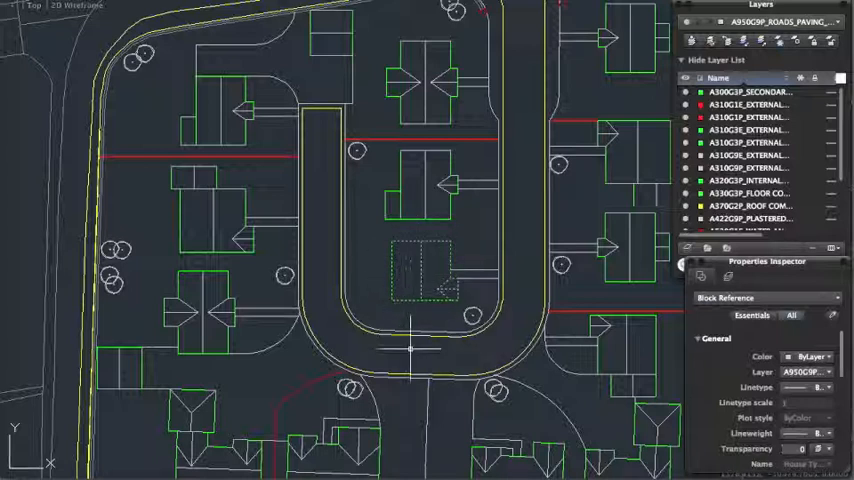
{"action": "mouse_move", "coordinate": [422, 346]}
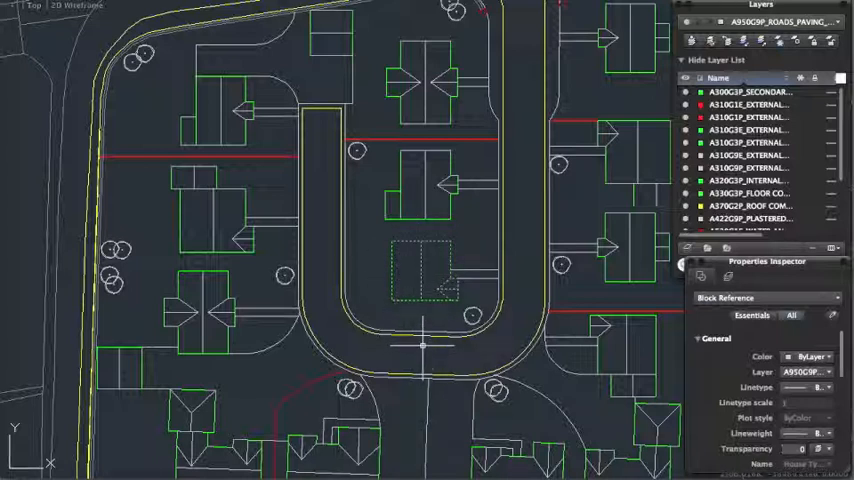
{"action": "mouse_move", "coordinate": [552, 237]}
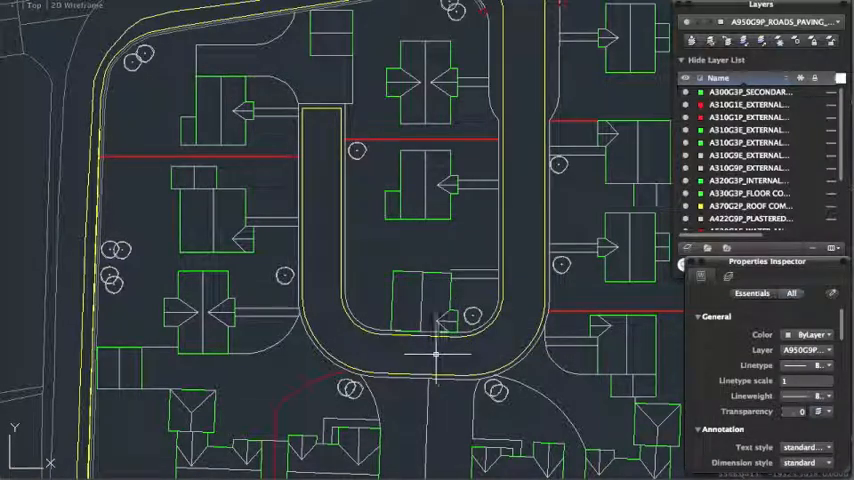
{"action": "mouse_move", "coordinate": [437, 293]}
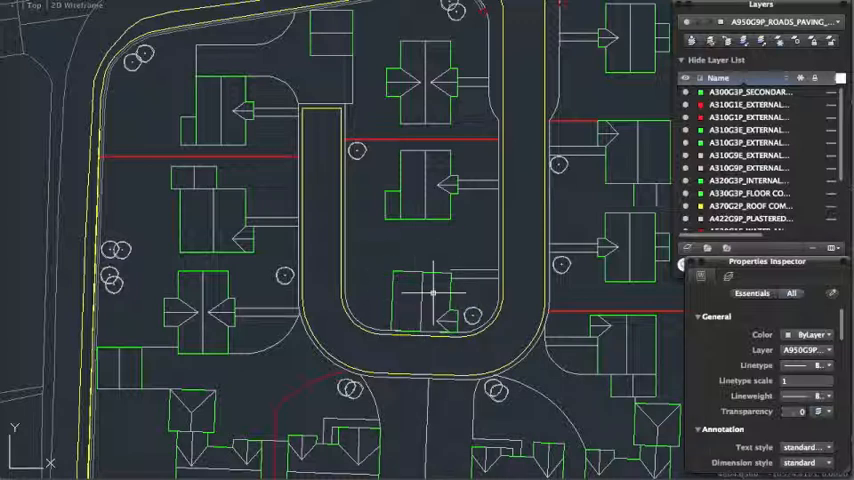
{"action": "left_click", "coordinate": [420, 300]}
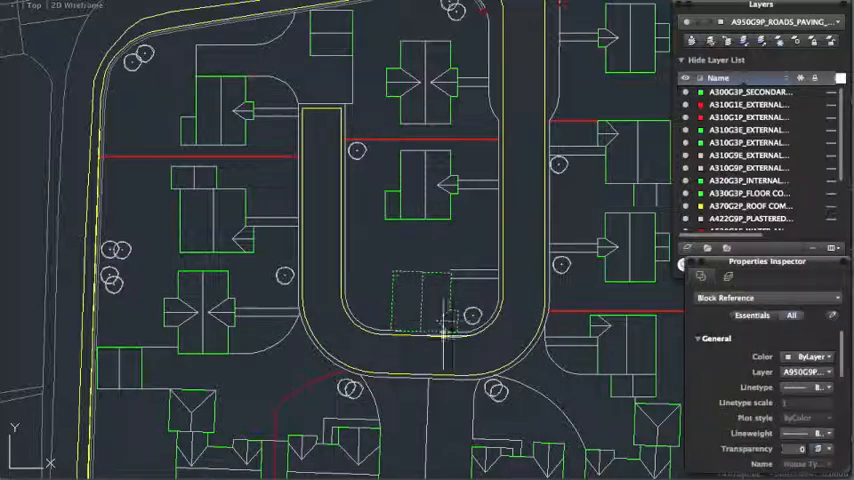